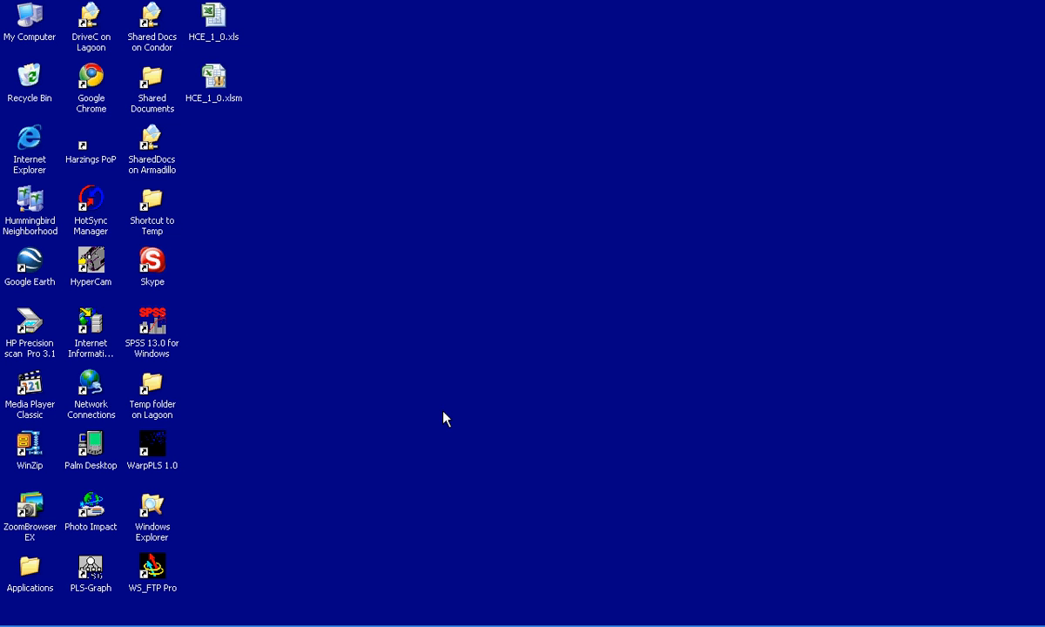
{"action": "mouse_move", "coordinate": [265, 136]}
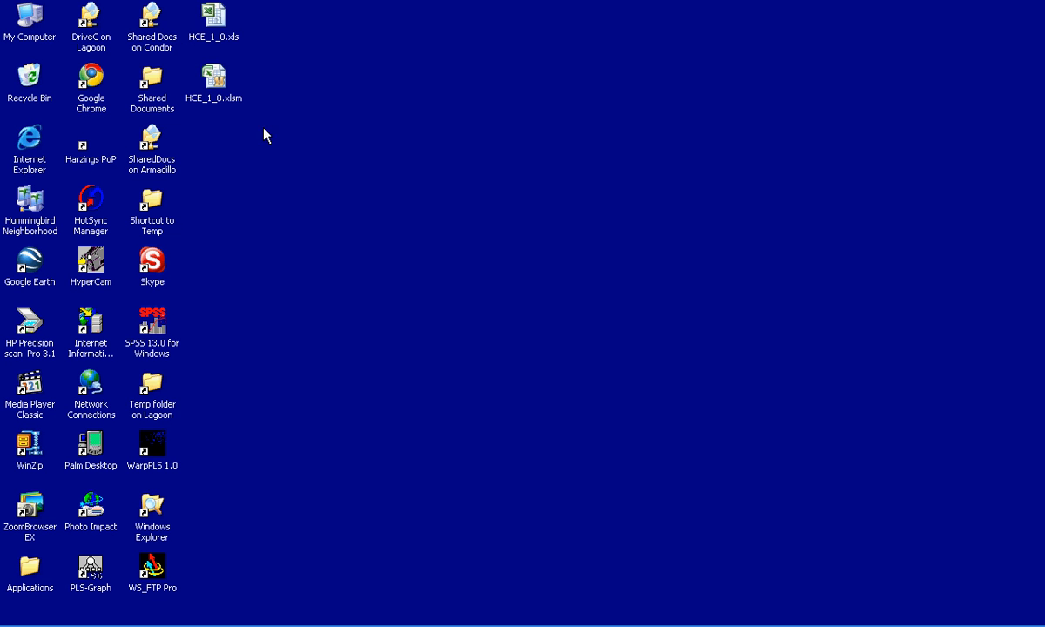
{"action": "mouse_move", "coordinate": [279, 122]}
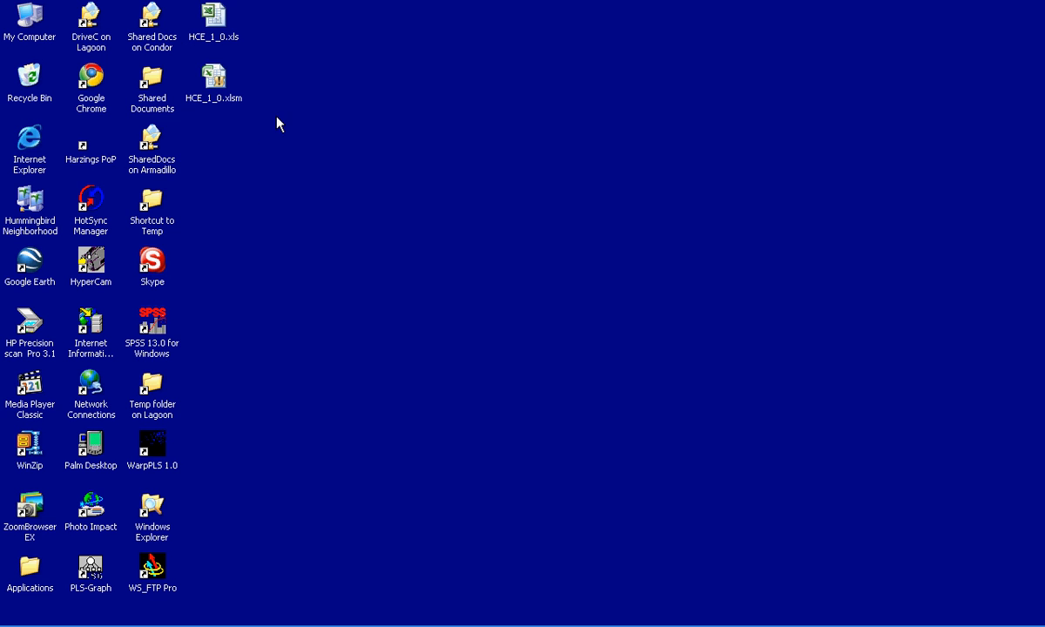
{"action": "mouse_move", "coordinate": [279, 106]}
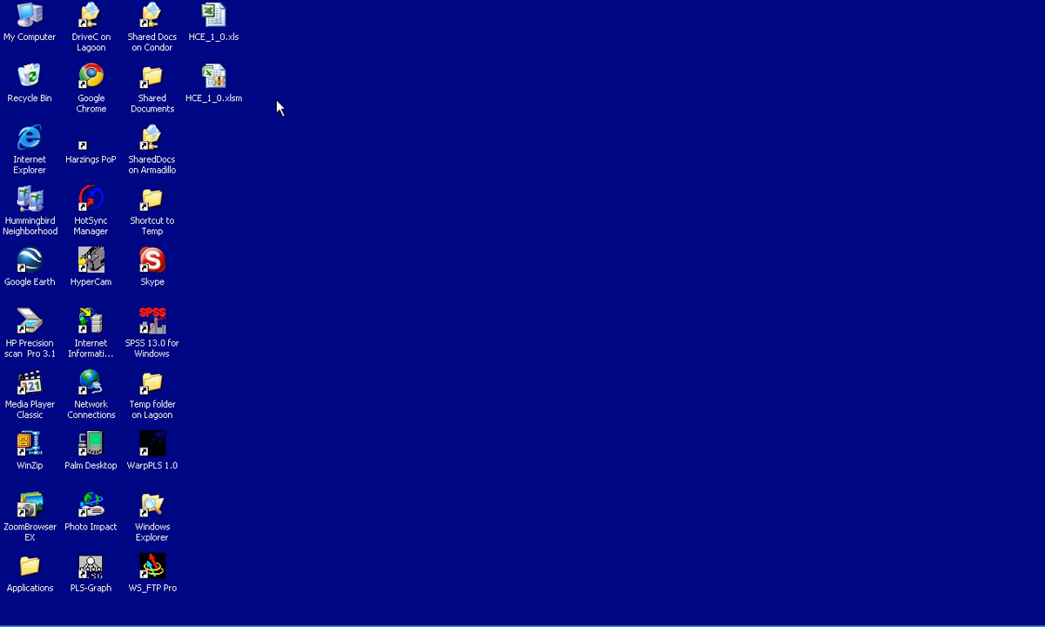
{"action": "mouse_move", "coordinate": [265, 113]}
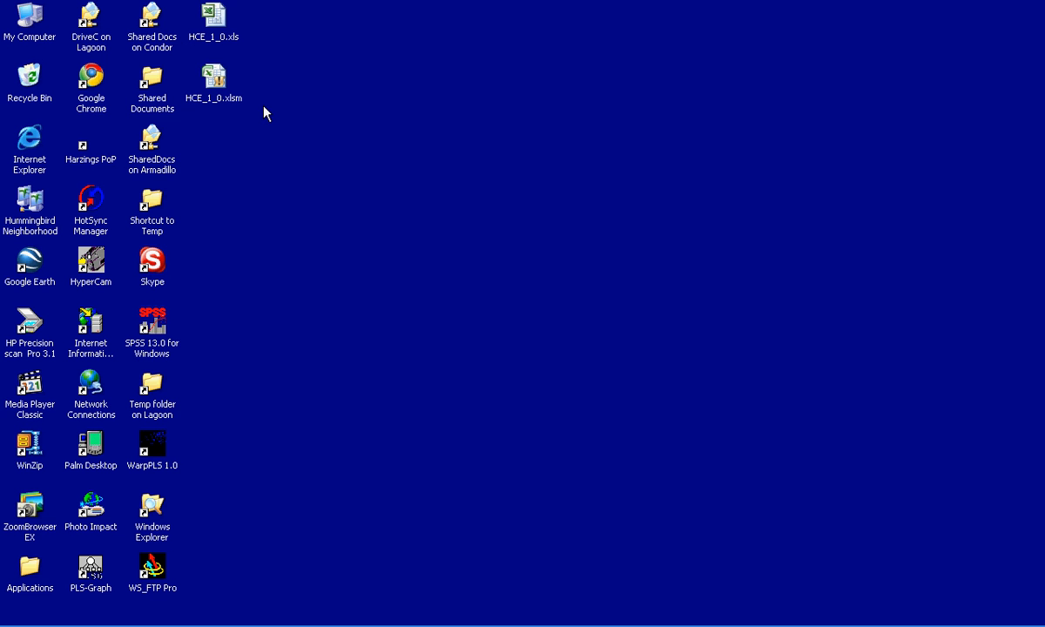
{"action": "mouse_move", "coordinate": [252, 50]}
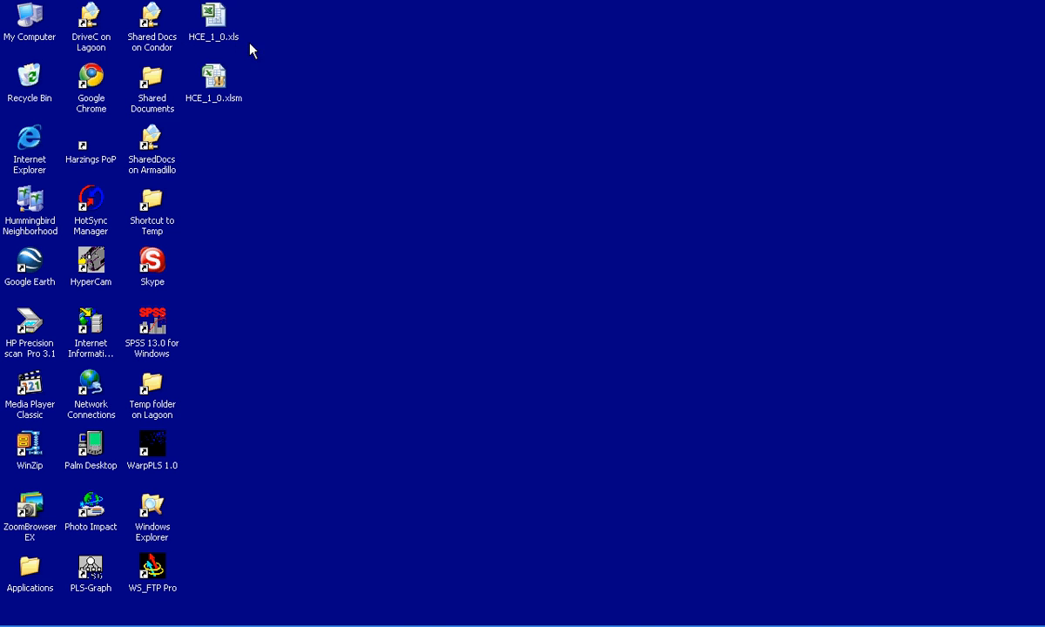
{"action": "mouse_move", "coordinate": [235, 47]}
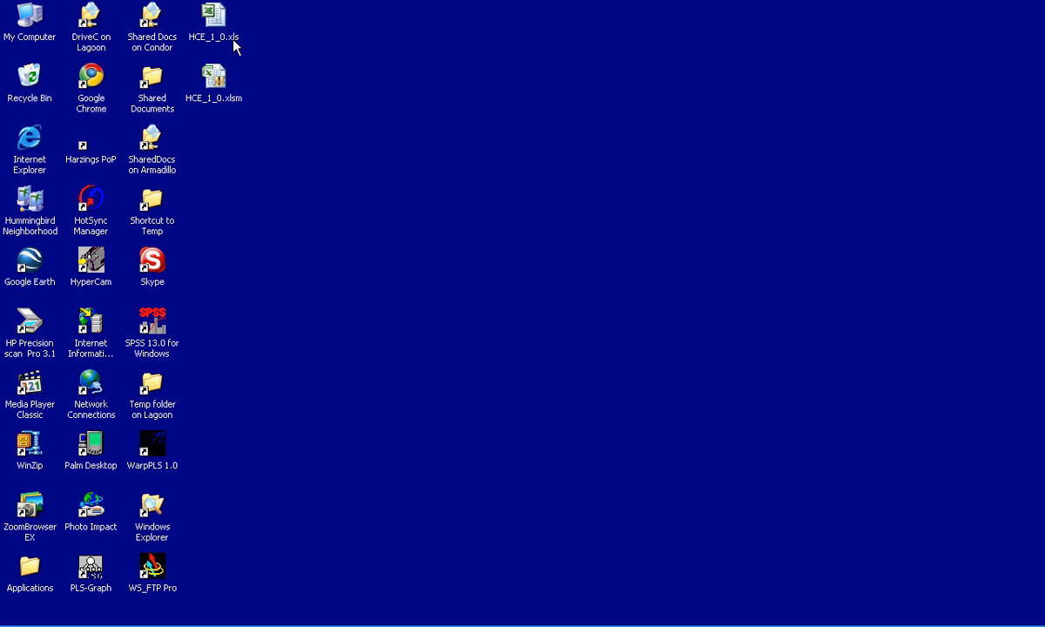
{"action": "mouse_move", "coordinate": [268, 94]}
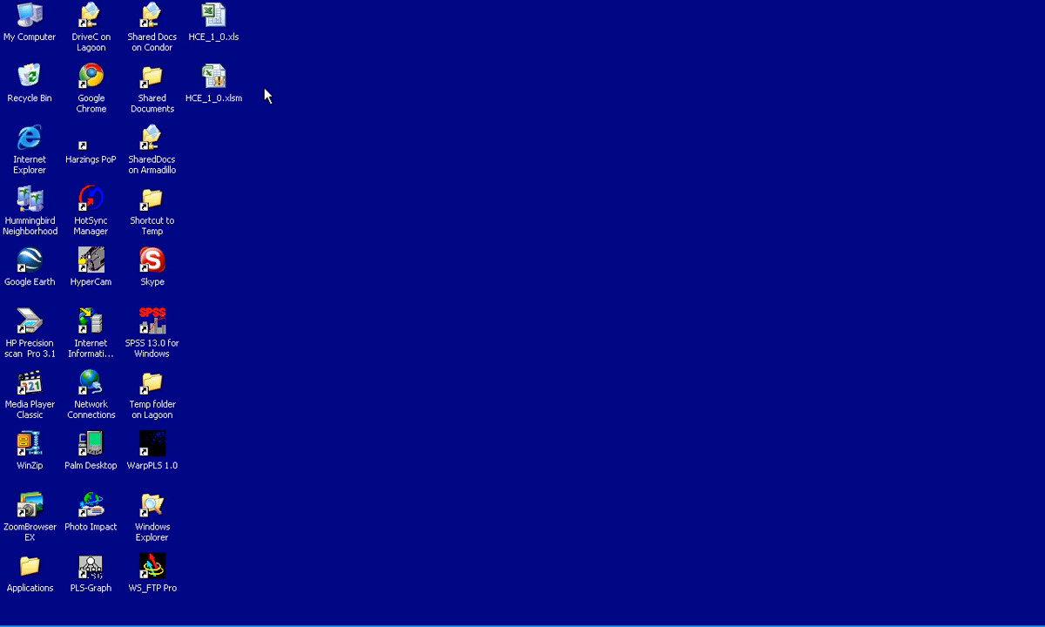
{"action": "mouse_move", "coordinate": [213, 79]}
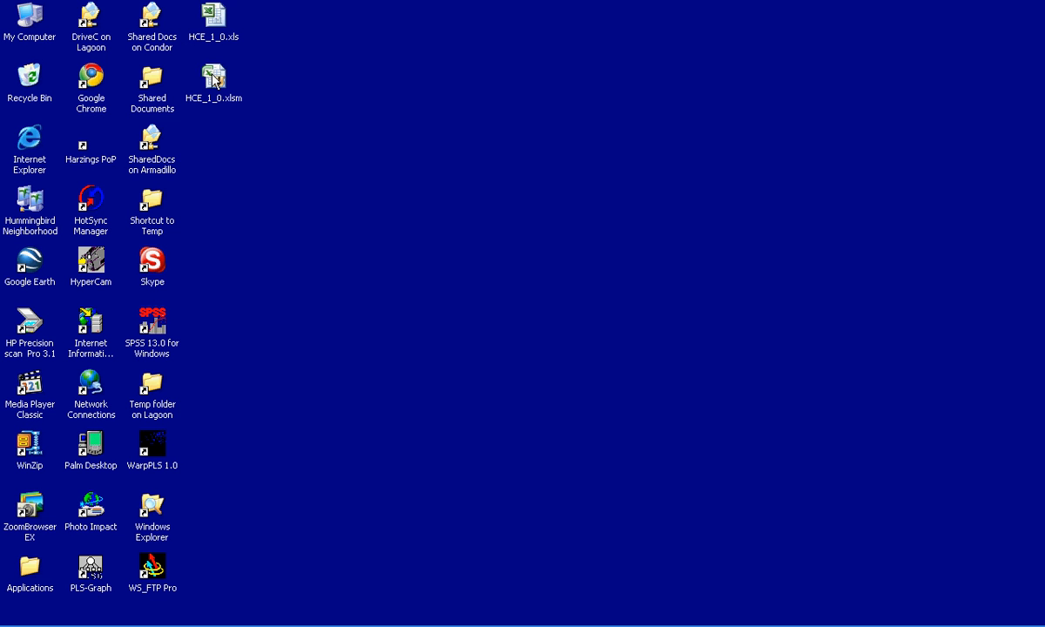
- Launch HCE_1_0.xlsm from the desktop, hitting the DistMon hidden-module compile error
{"action": "double_click", "coordinate": [212, 77]}
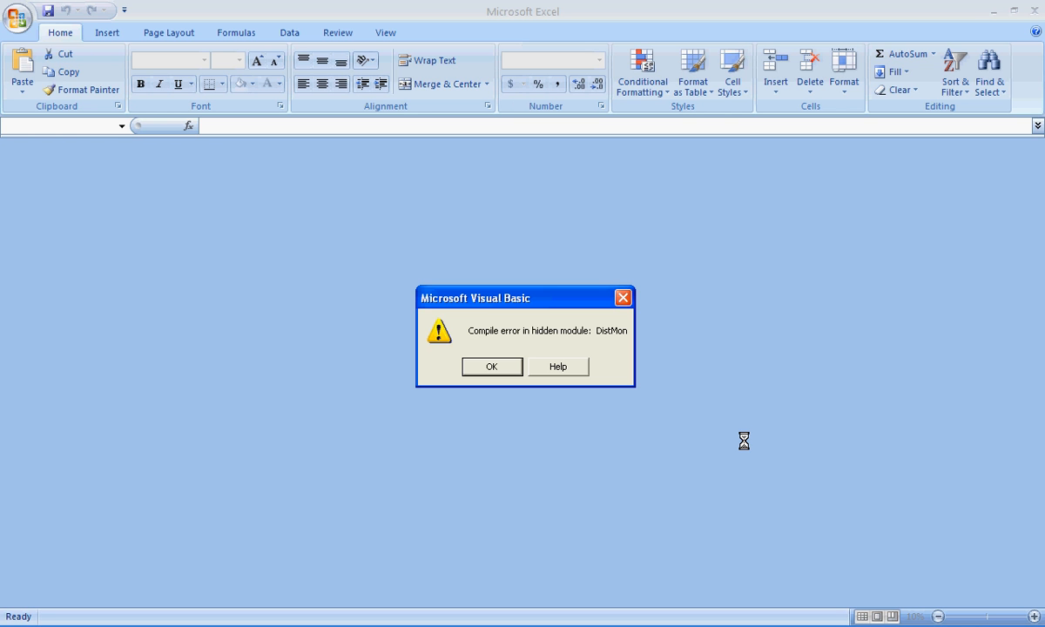
- Accept the Visual Basic compile error so the workbook continues loading
{"action": "left_click", "coordinate": [491, 366]}
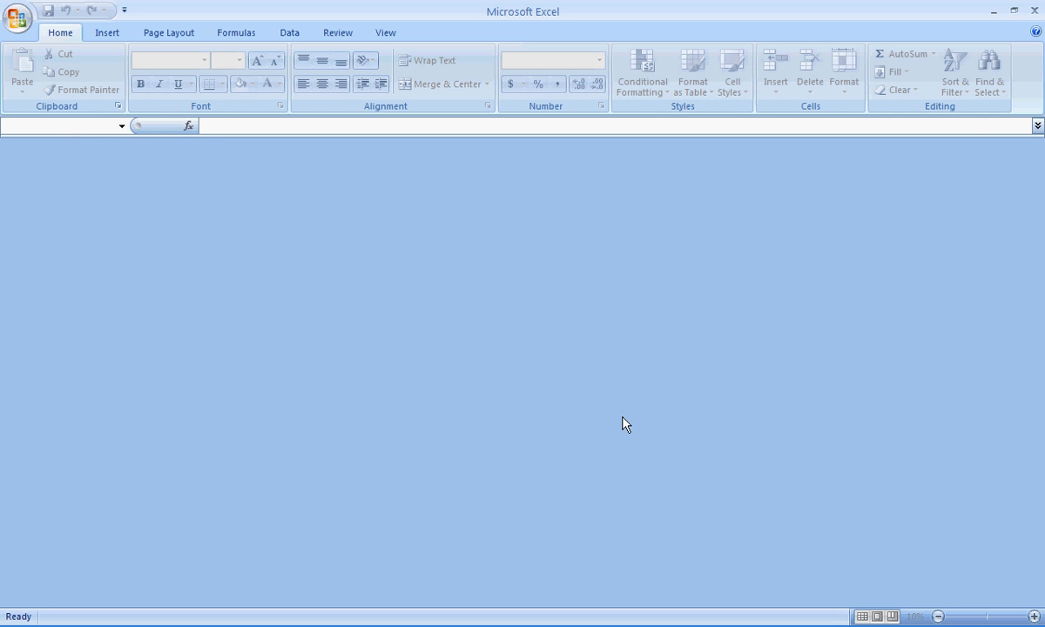
{"action": "mouse_move", "coordinate": [979, 99]}
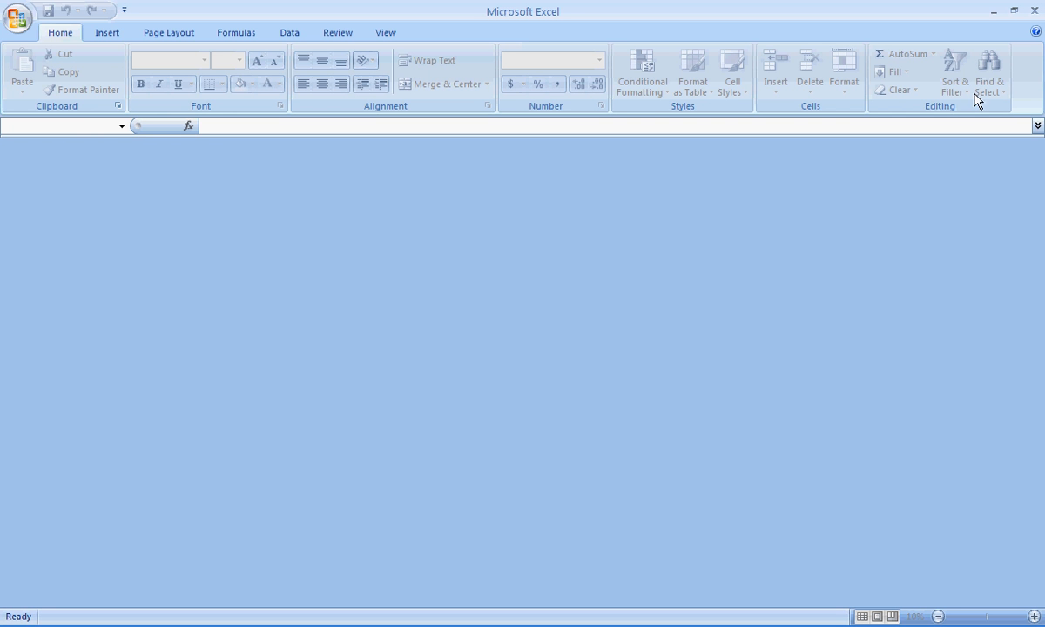
{"action": "mouse_move", "coordinate": [993, 14]}
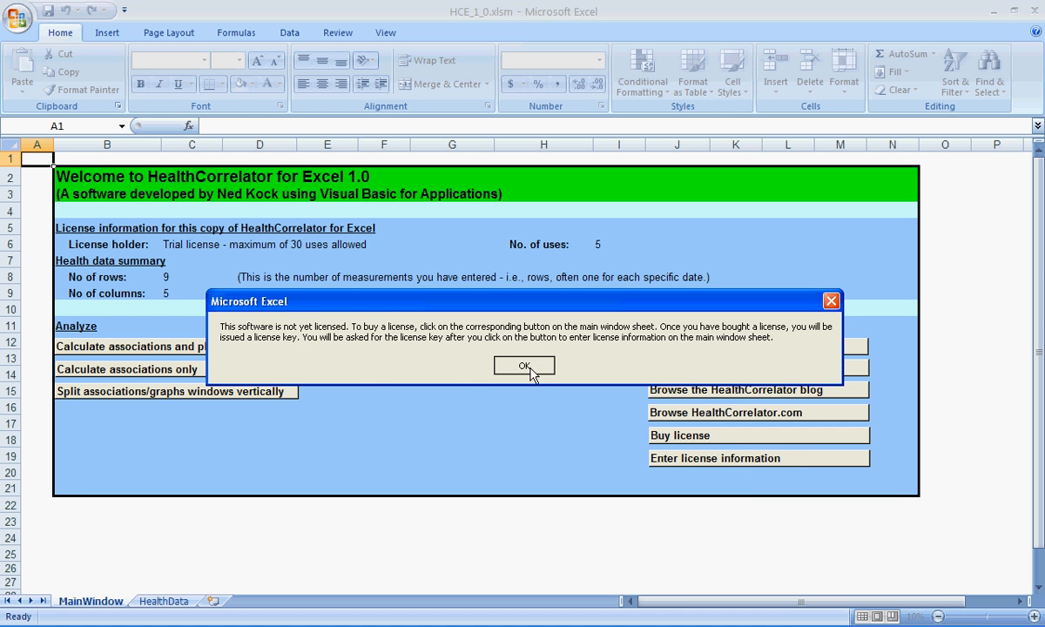
- Acknowledge the unlicensed-software notice, leaving the welcome sheet at 6 trial uses
{"action": "left_click", "coordinate": [523, 366]}
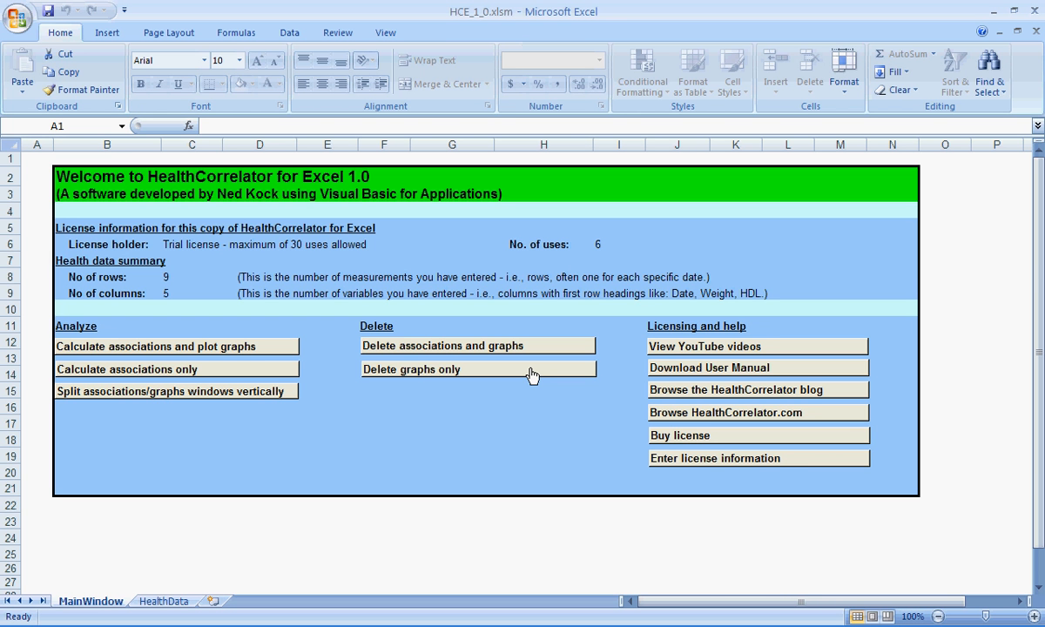
{"action": "mouse_move", "coordinate": [373, 475]}
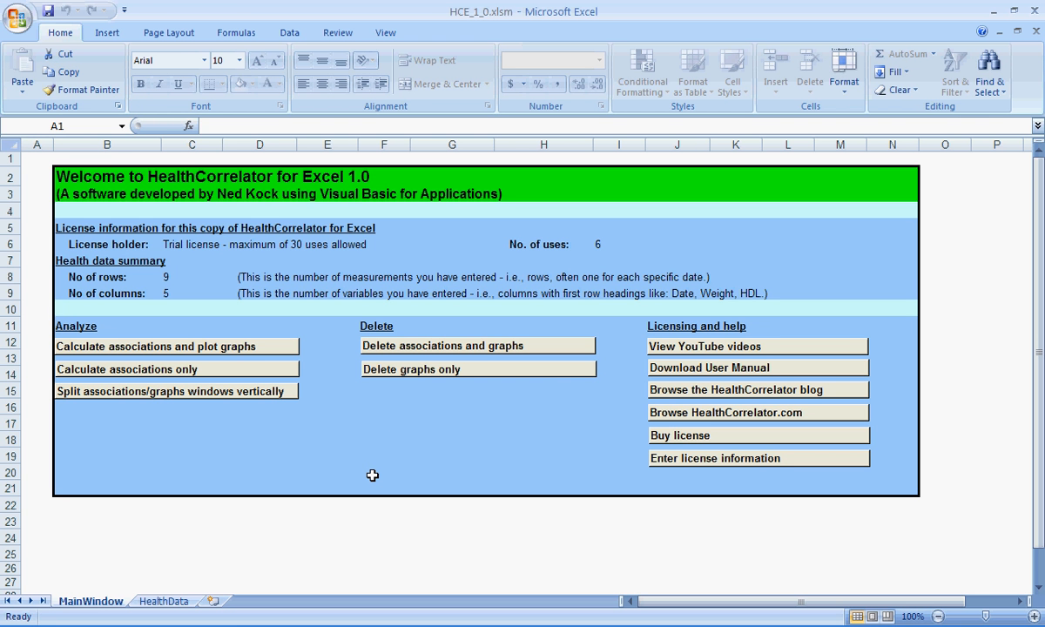
{"action": "mouse_move", "coordinate": [192, 391]}
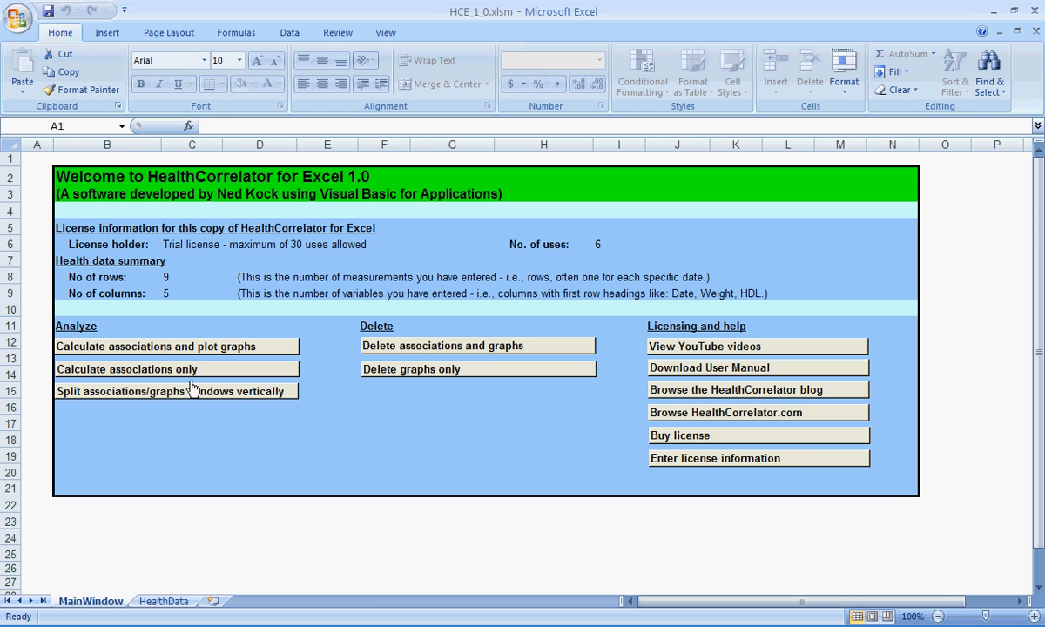
- Run 'Calculate associations and plot graphs', maximize Associations, and return to the MainWindow tab
{"action": "left_click", "coordinate": [128, 369]}
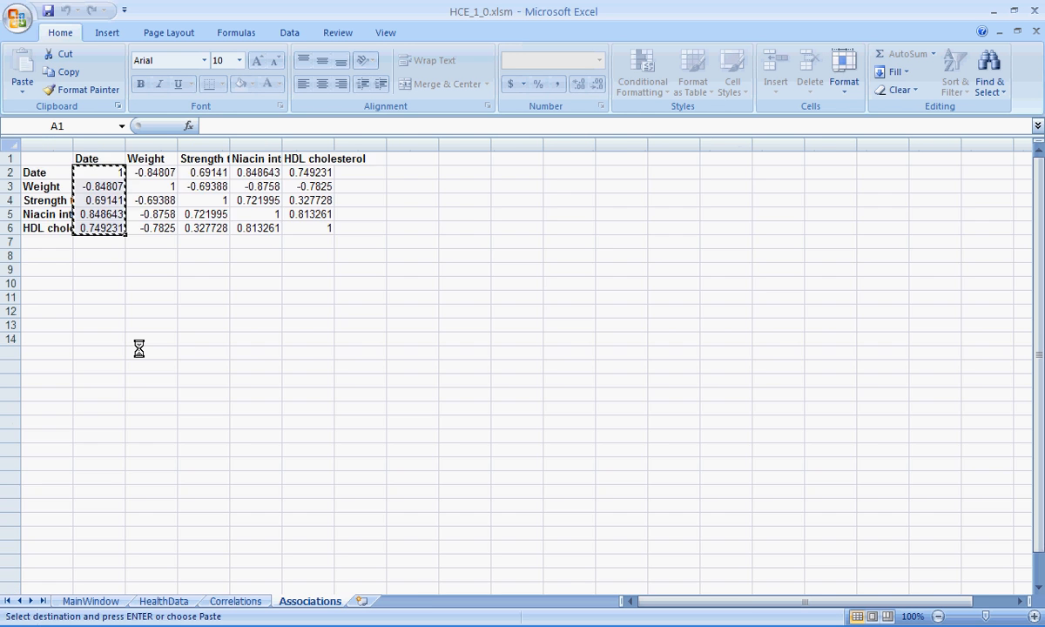
{"action": "left_click", "coordinate": [453, 602]}
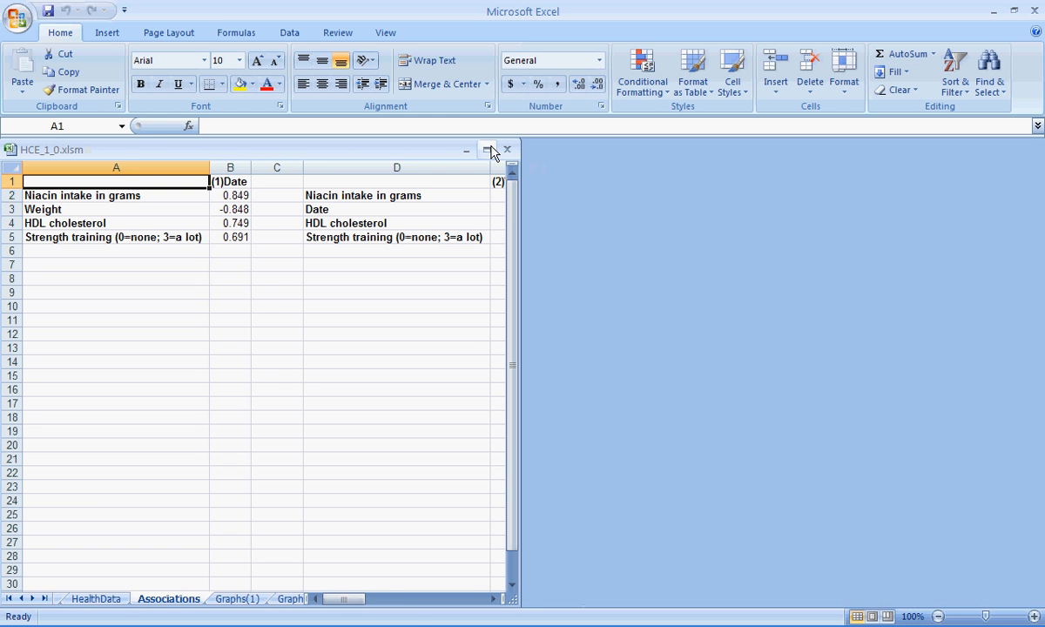
{"action": "left_click", "coordinate": [488, 150]}
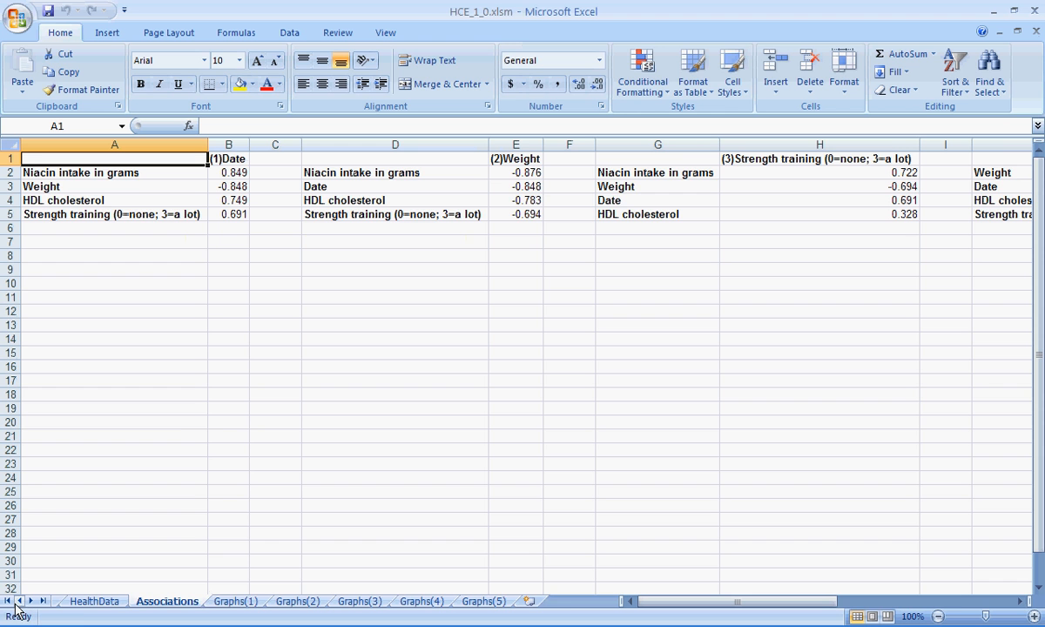
{"action": "left_click", "coordinate": [91, 601]}
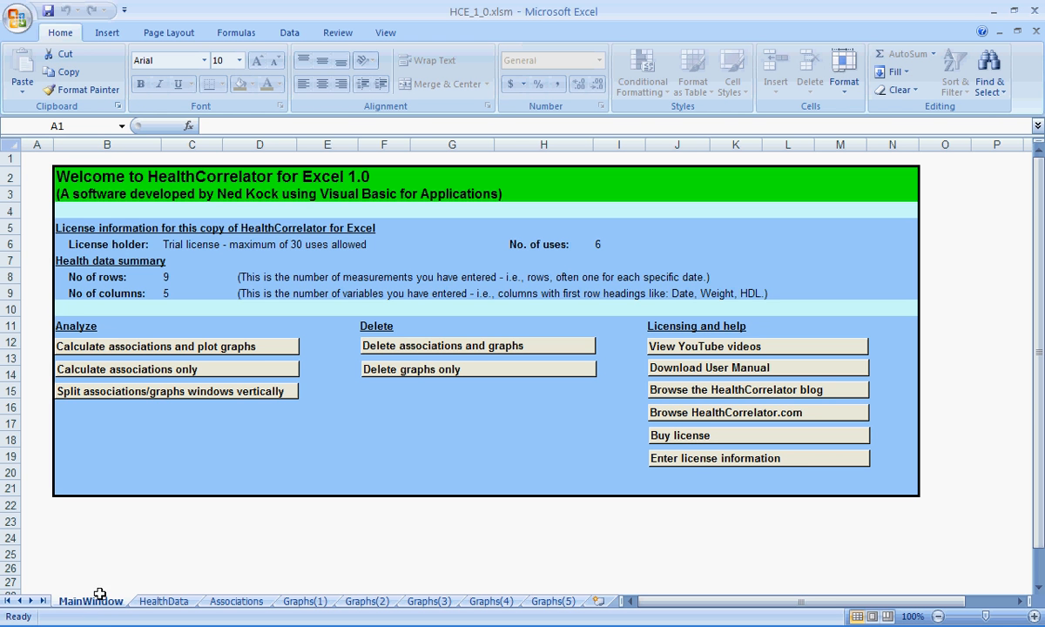
{"action": "mouse_move", "coordinate": [432, 474]}
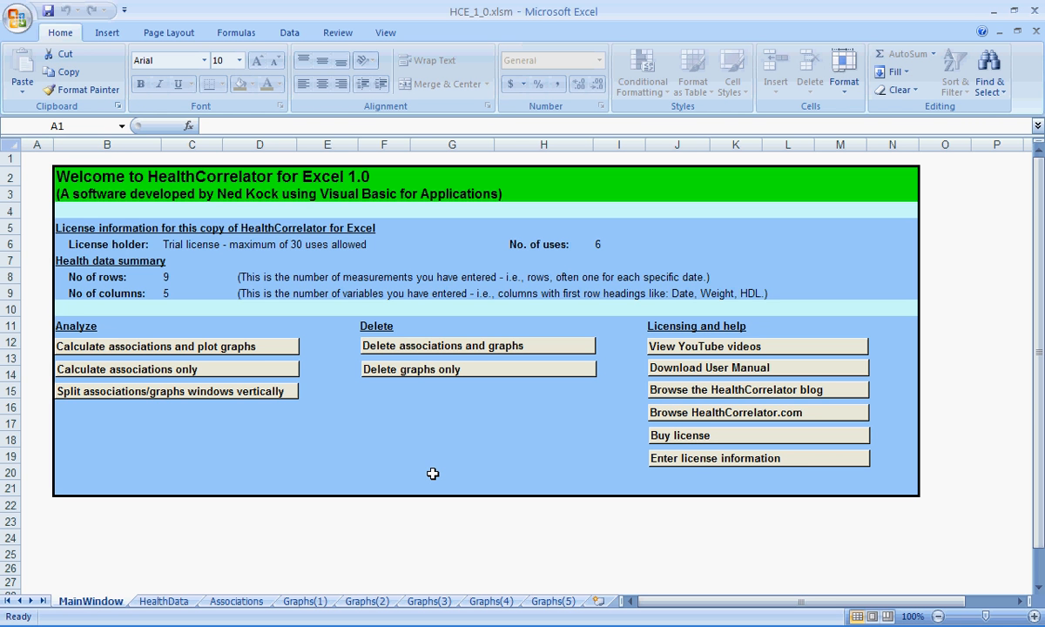
{"action": "mouse_move", "coordinate": [530, 418]}
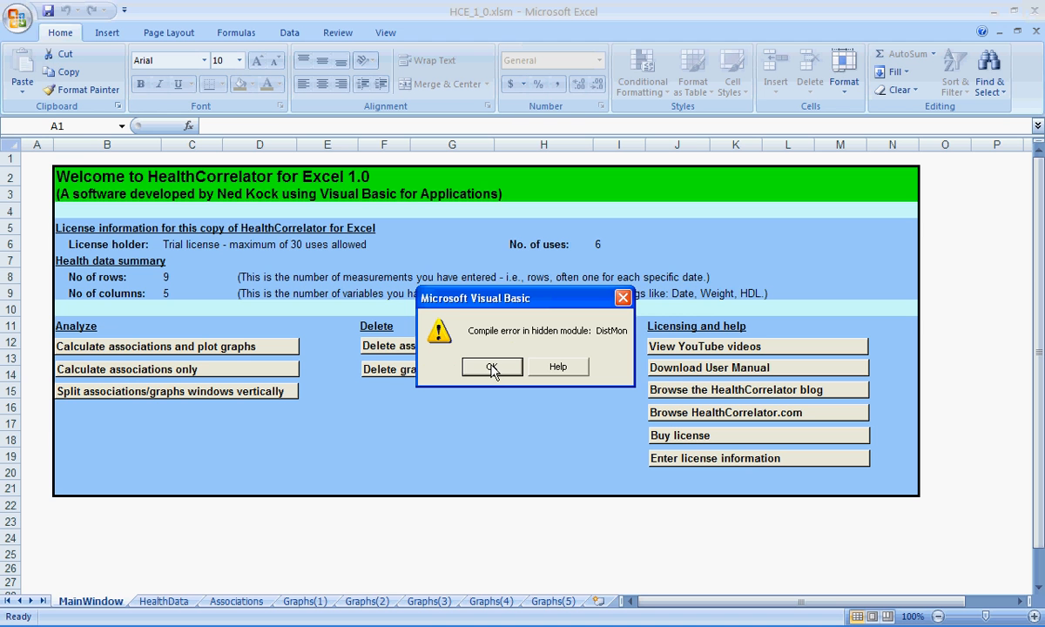
- Accept the DistMon compile error raised on closing, reaching the save-changes prompt
{"action": "left_click", "coordinate": [492, 366]}
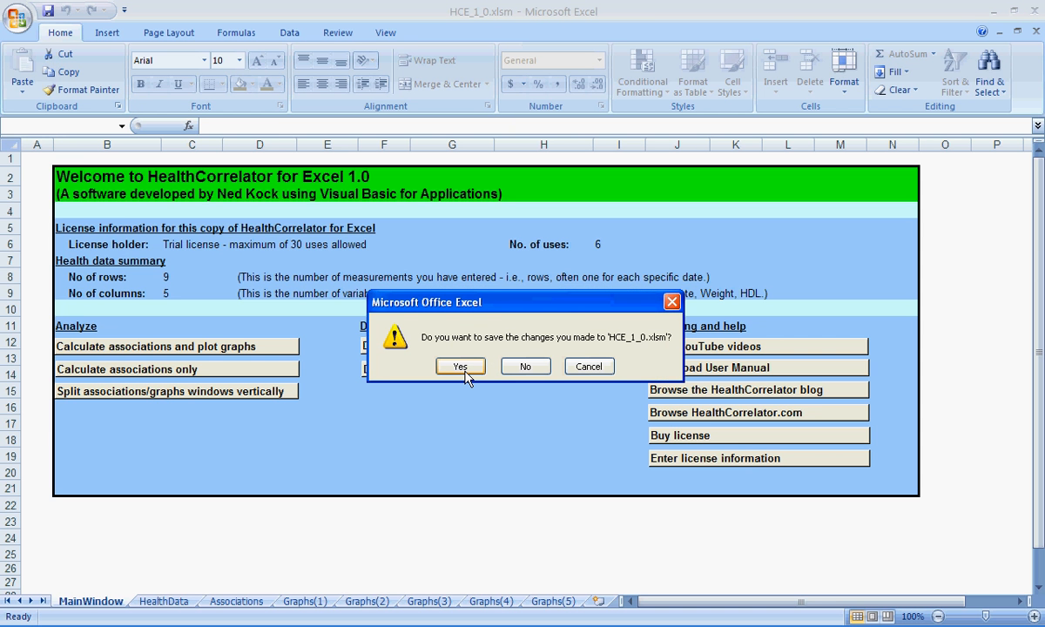